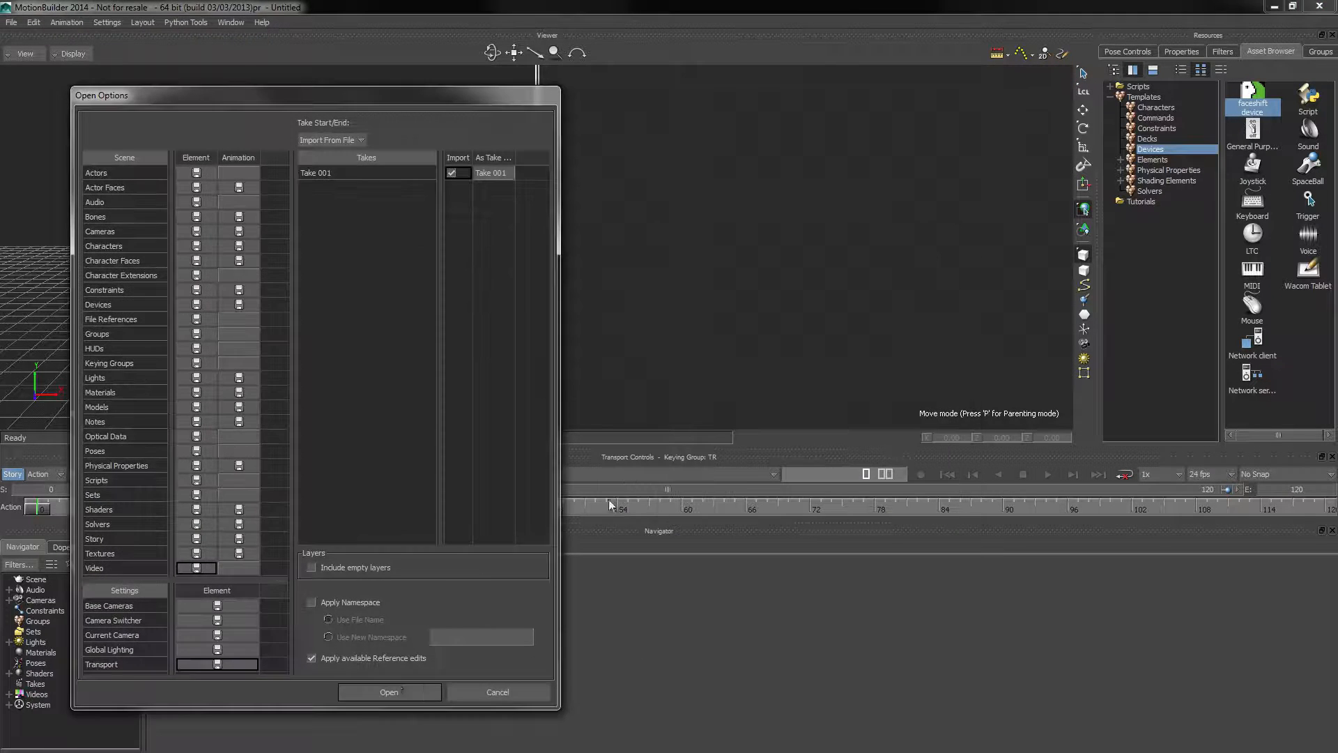
Step: Load the macaw.fbx faceshift head scene and select the head model
left_click(389, 692)
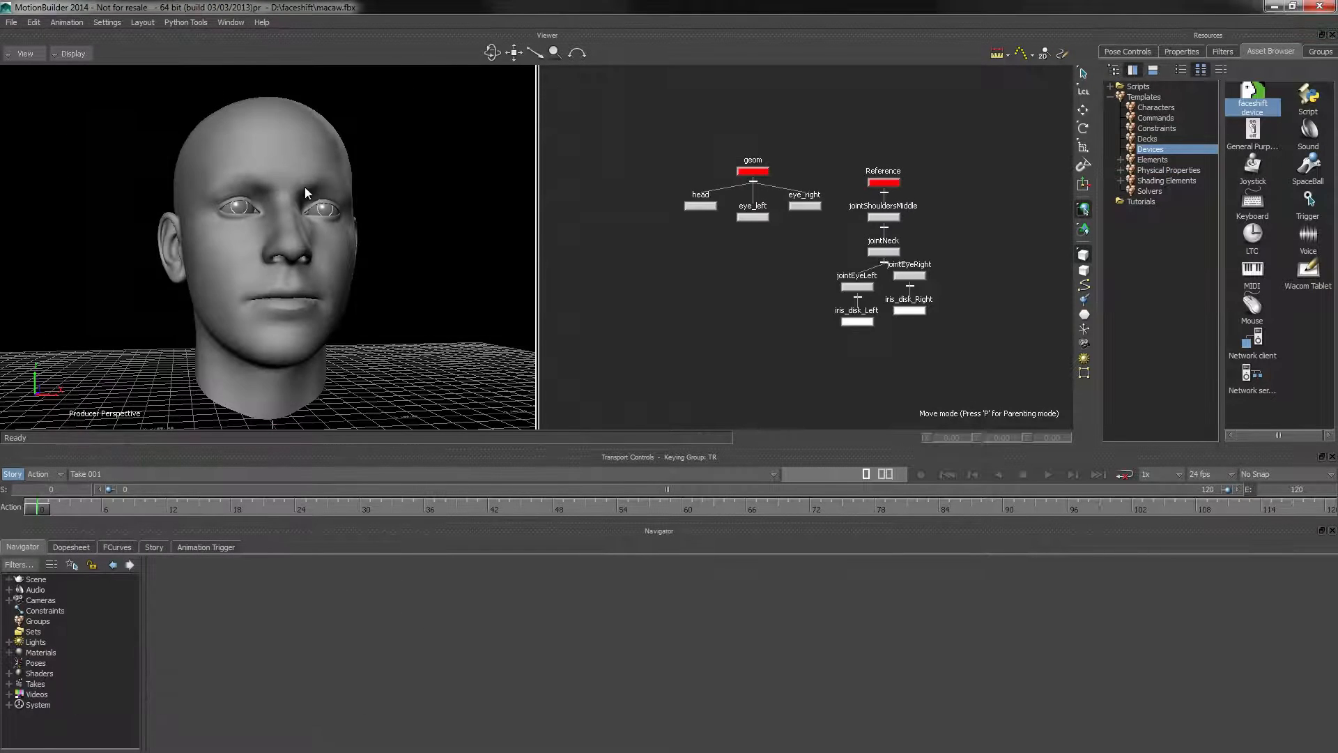
left_click(701, 207)
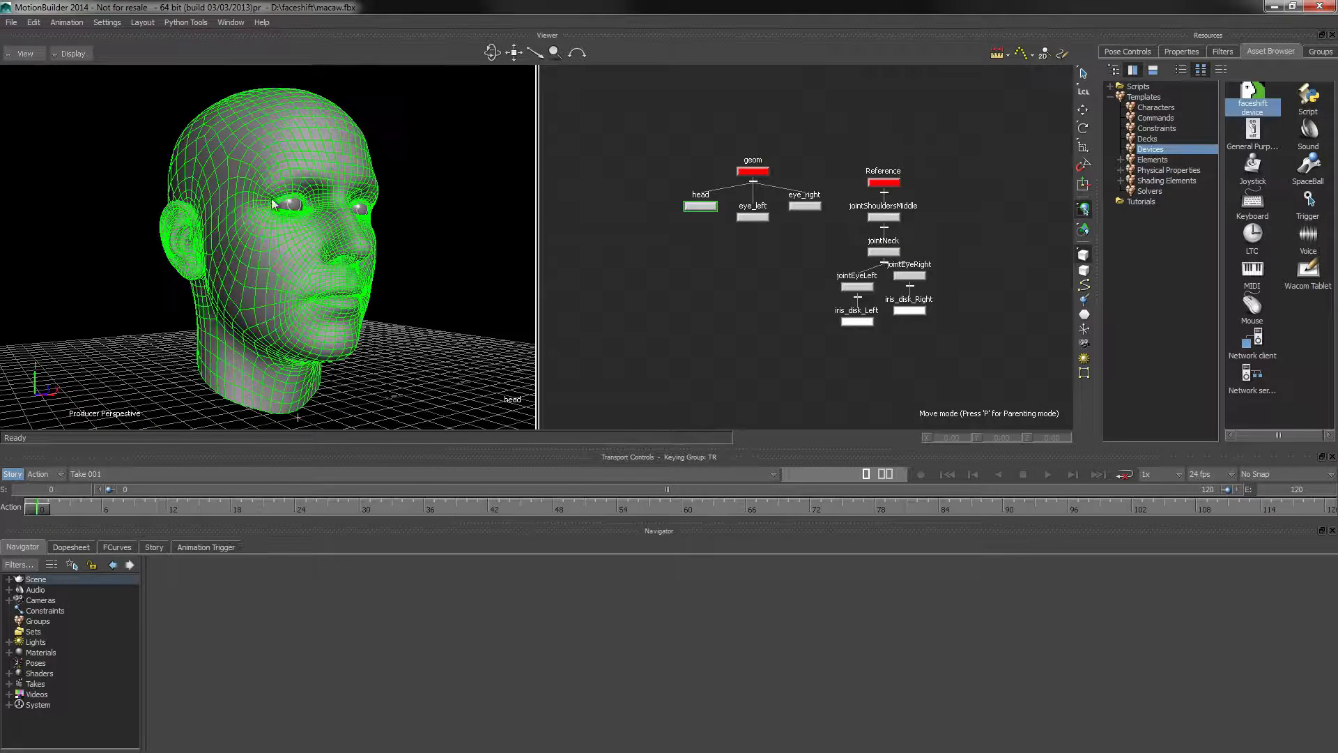
left_click(1181, 51)
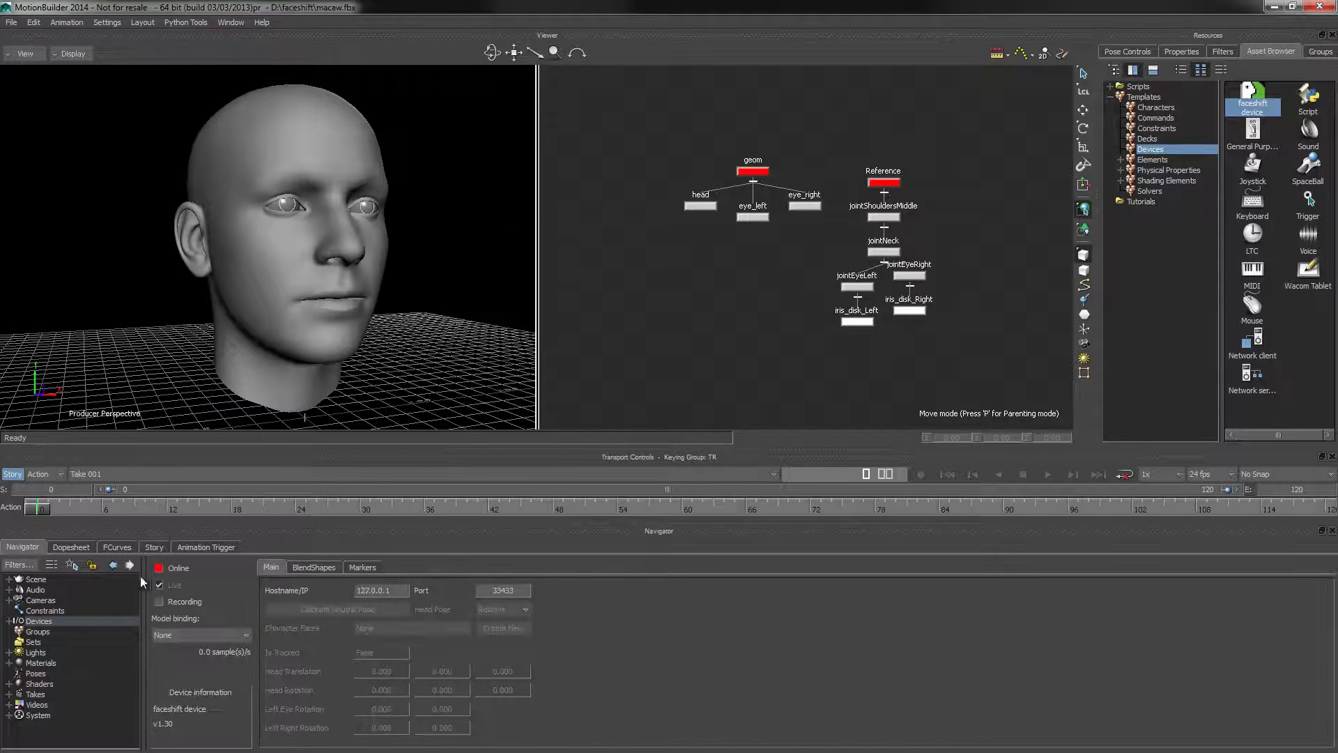
Step: Bring the faceshift device online and create a new faceshift character face
left_click(160, 567)
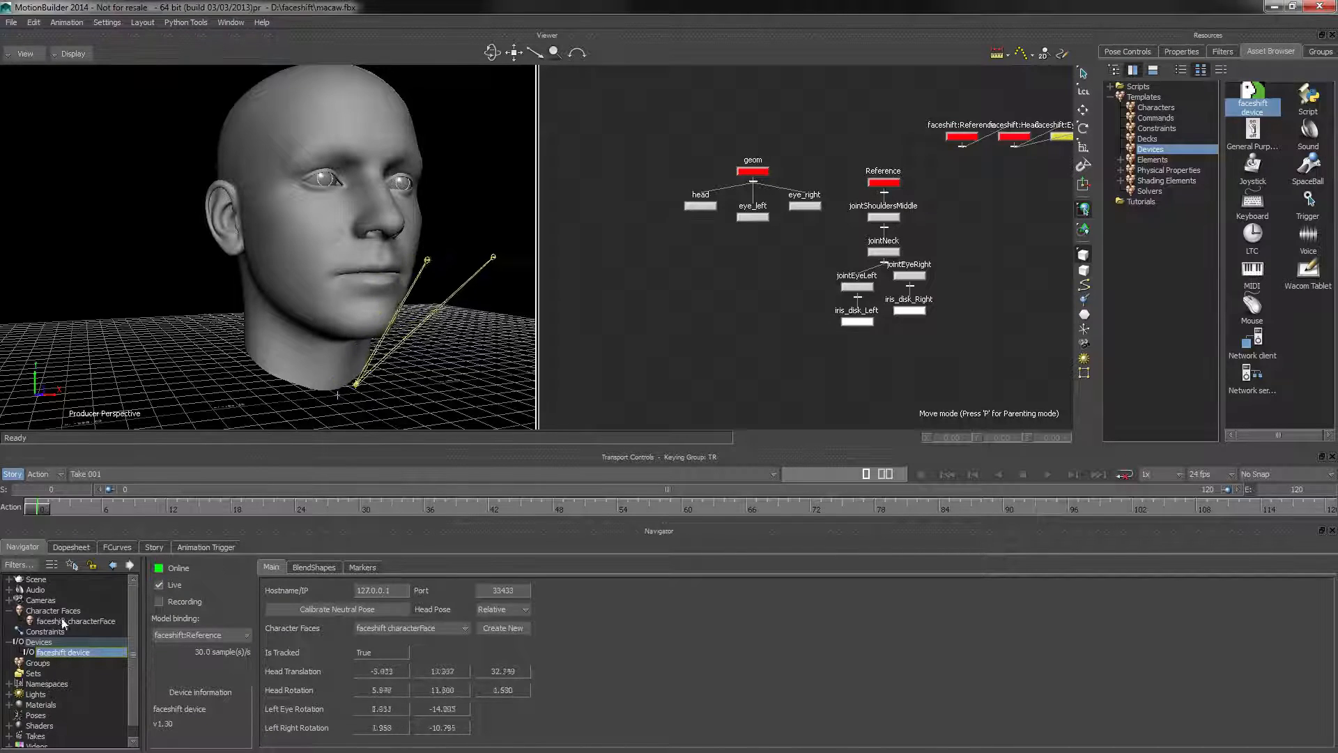
left_click(76, 620)
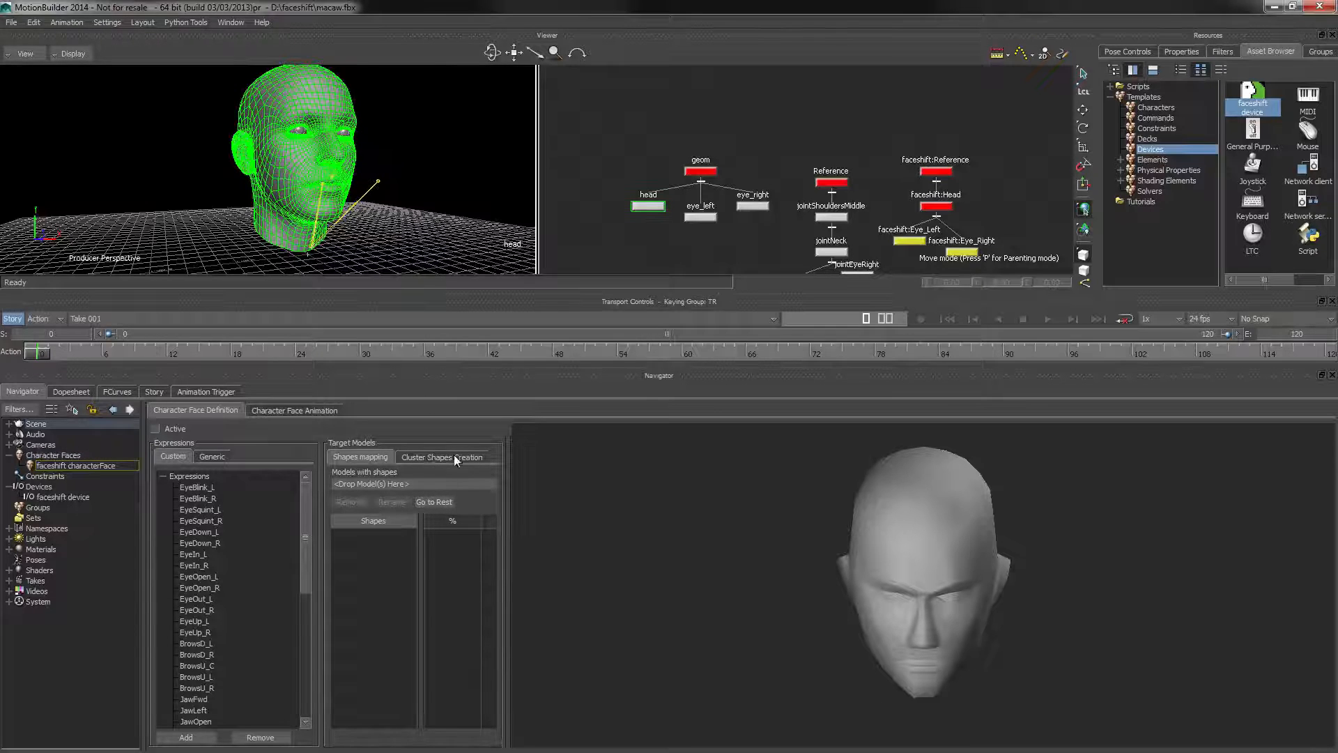
Step: Drop the head model into the character face's Shapes mapping to list its blend shapes
left_click(443, 457)
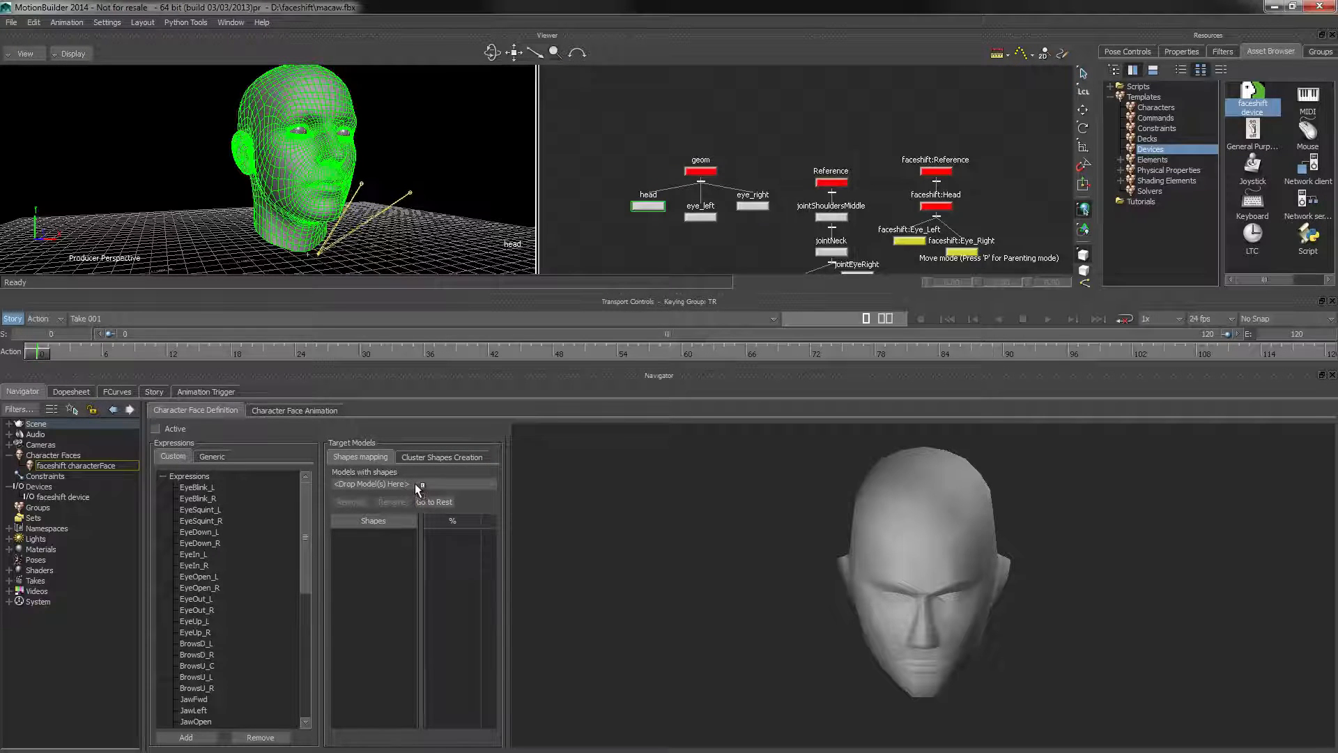
left_click(410, 484)
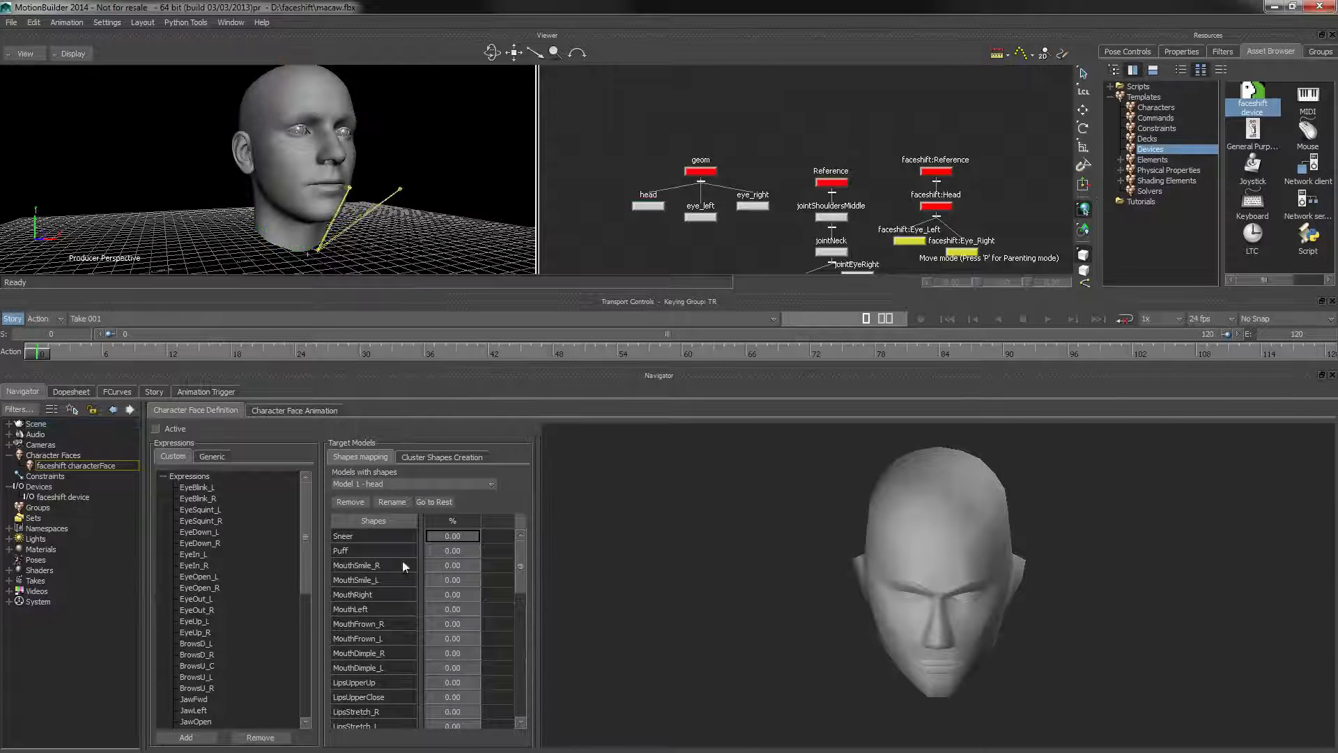
Step: Map the EyeBlink expressions to their matching head shapes at 100% weight
scroll("down", 3)
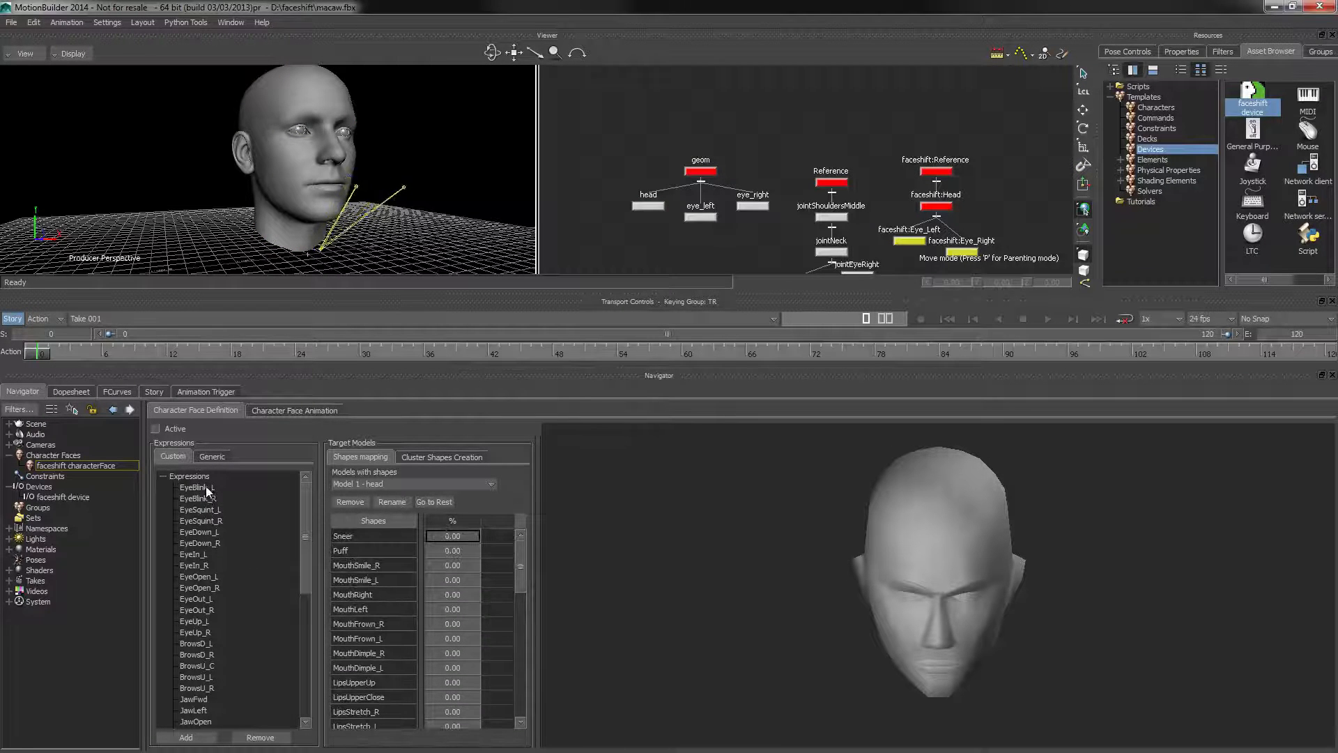
left_click(196, 486)
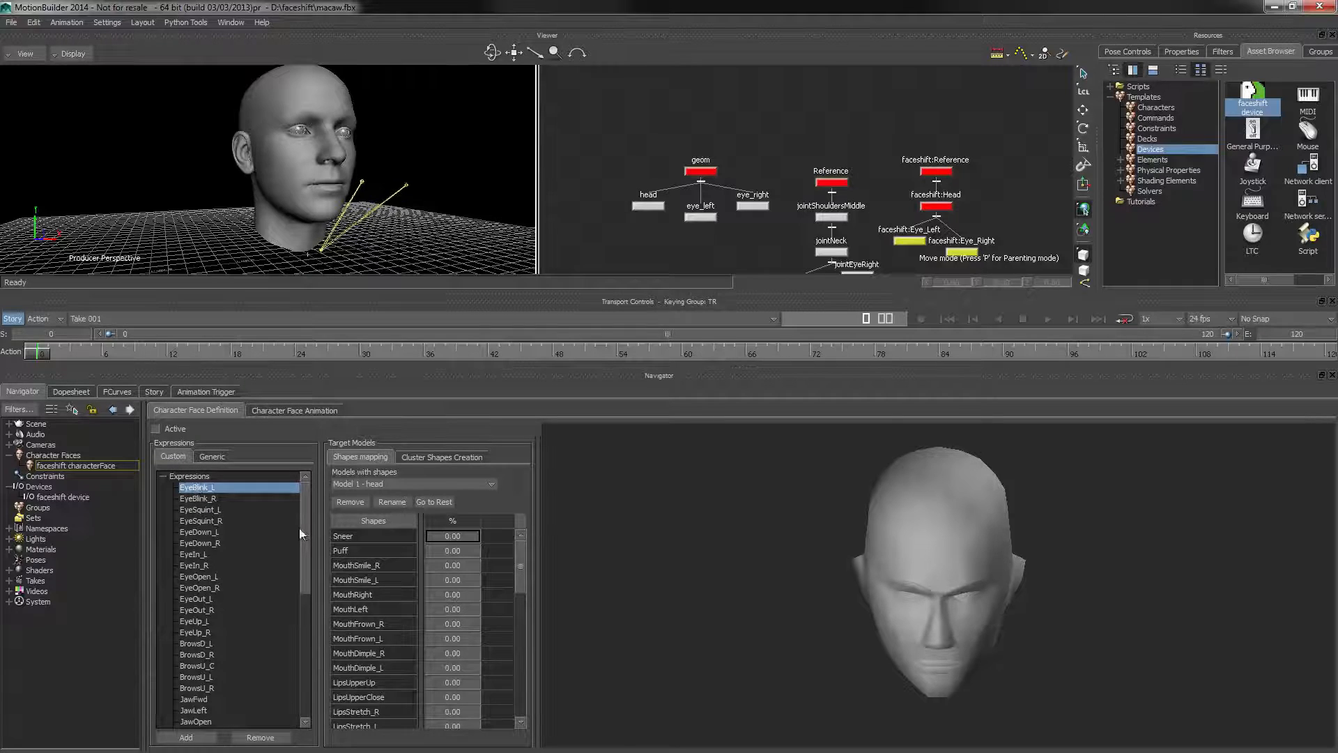
scroll("down", 3)
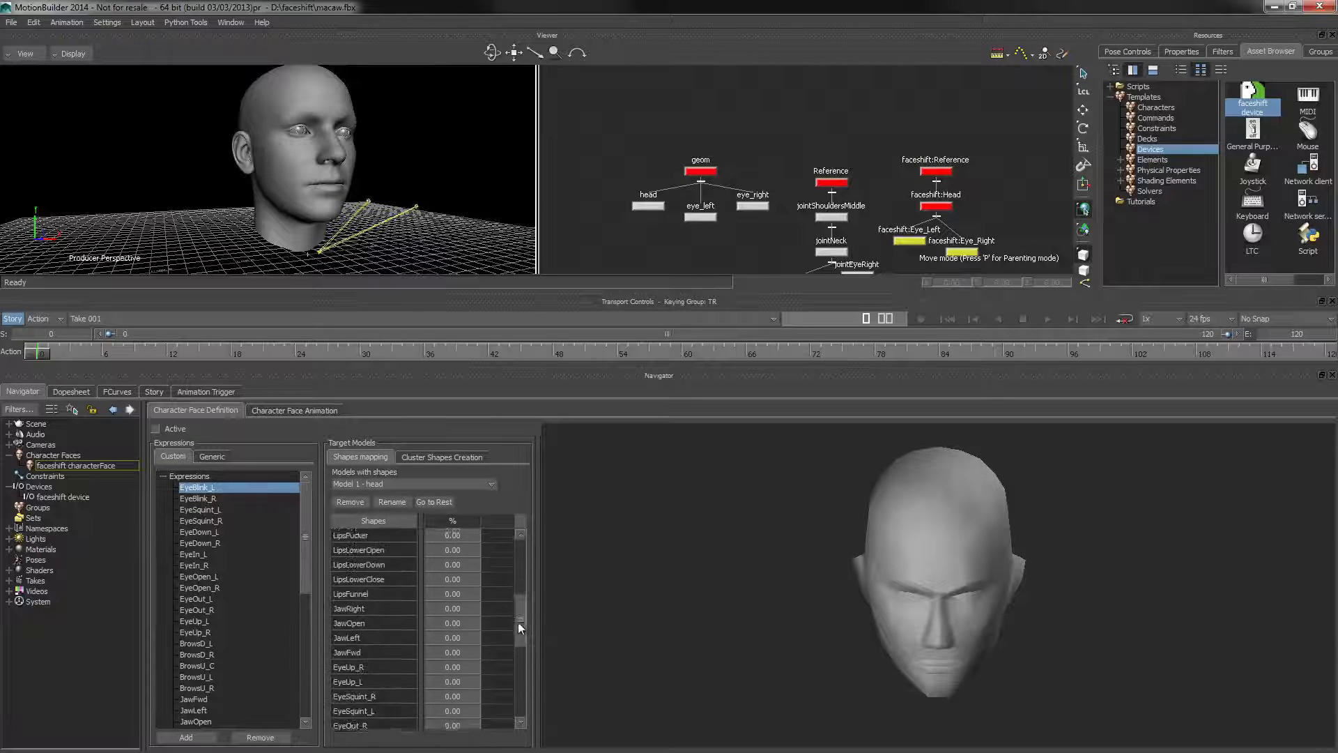
scroll("down", 3)
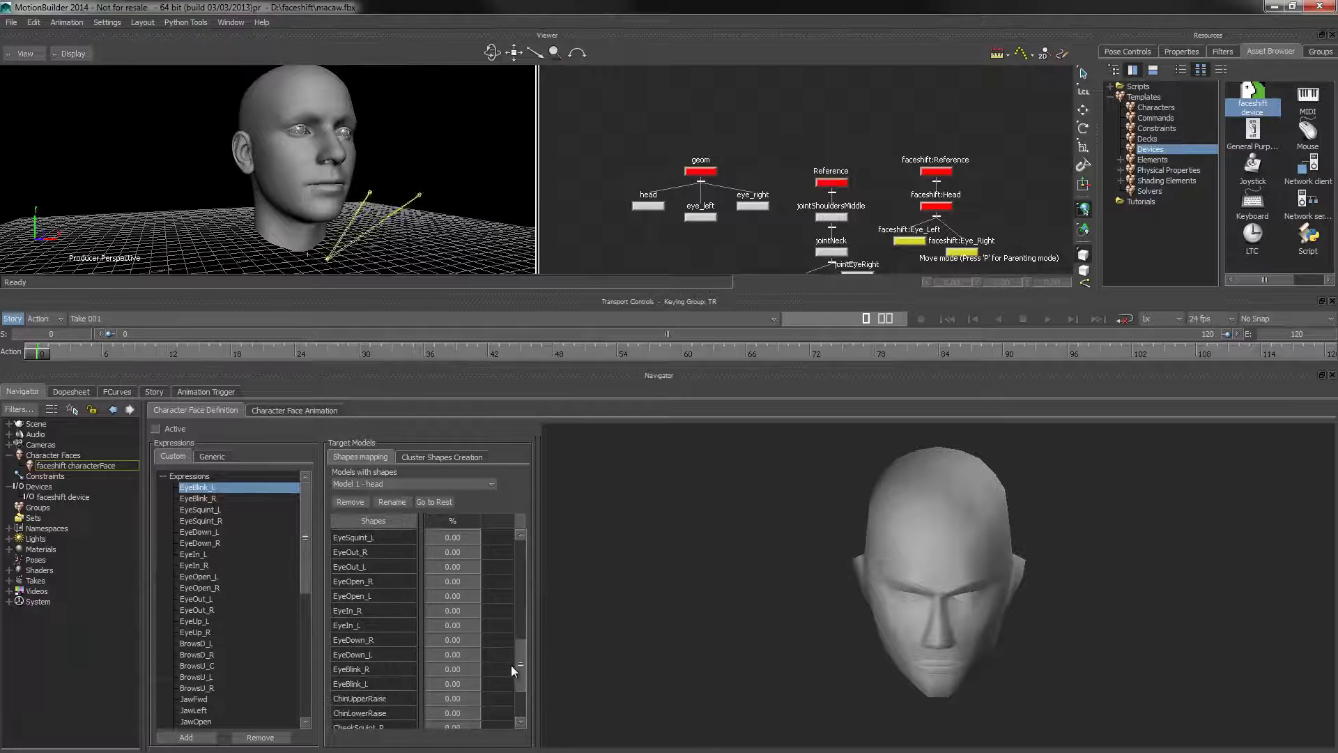
type("10")
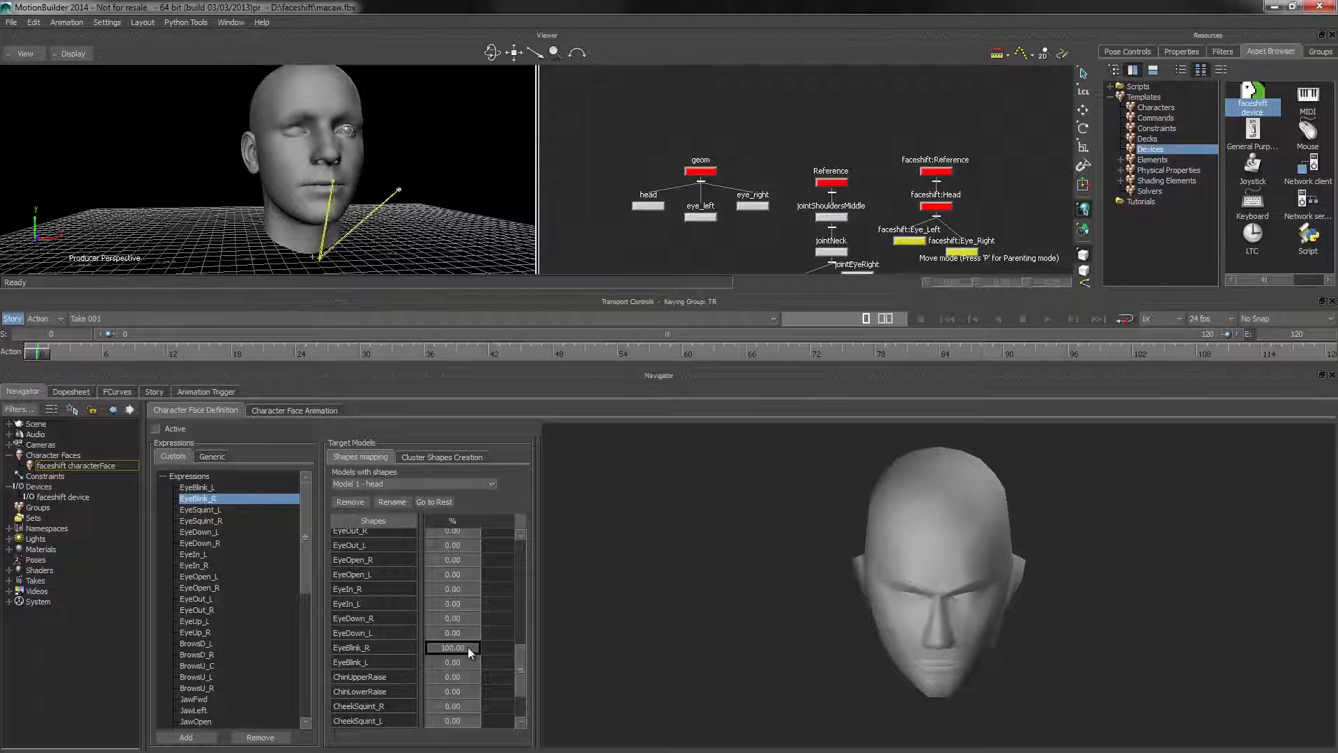
left_click(200, 510)
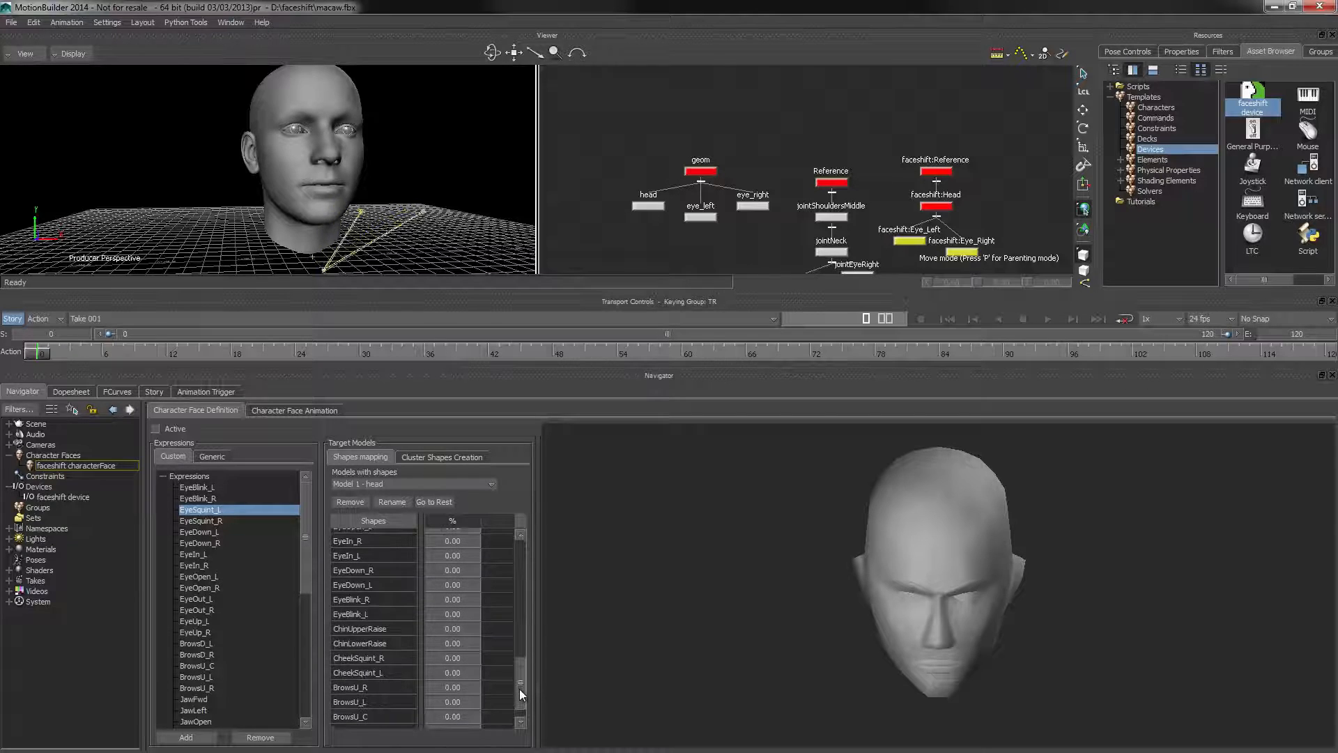
scroll("down", 3)
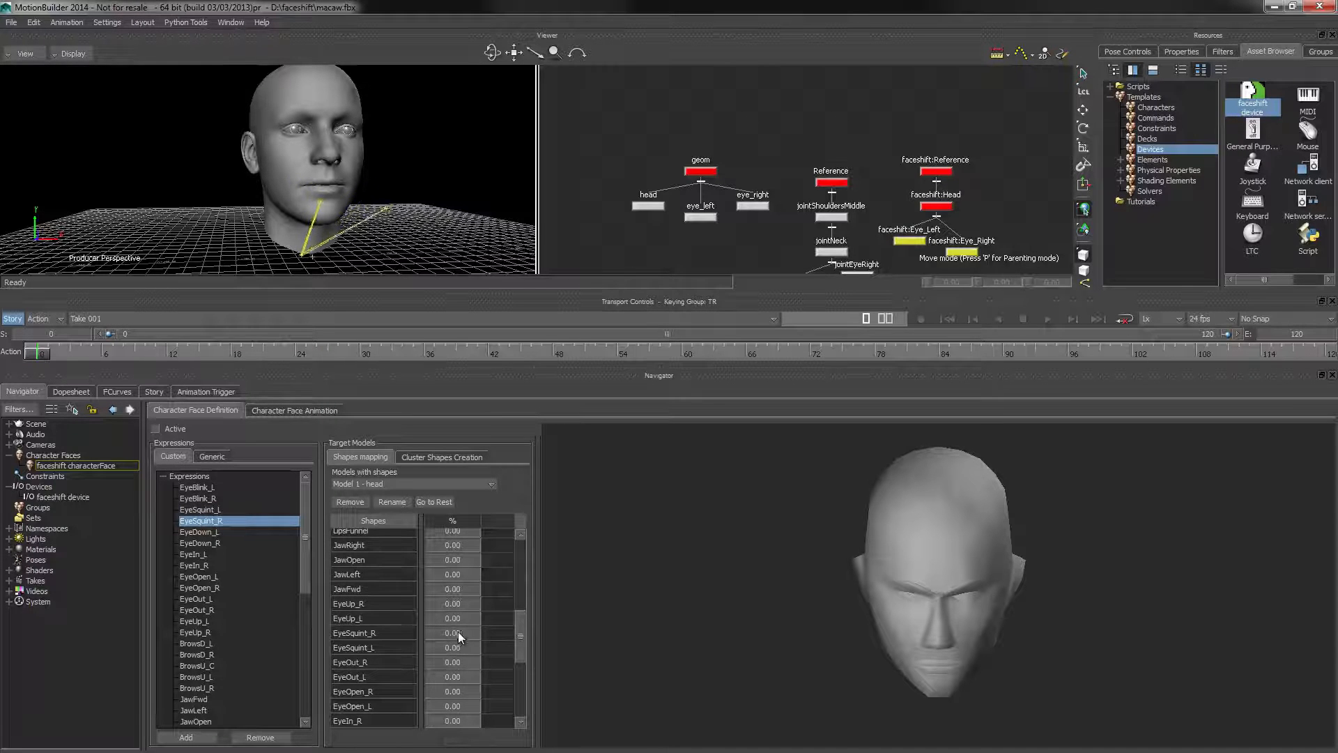
Step: Map EyeSquint_R and EyeIn_L expressions to their matching shapes at full weight
left_click(199, 532)
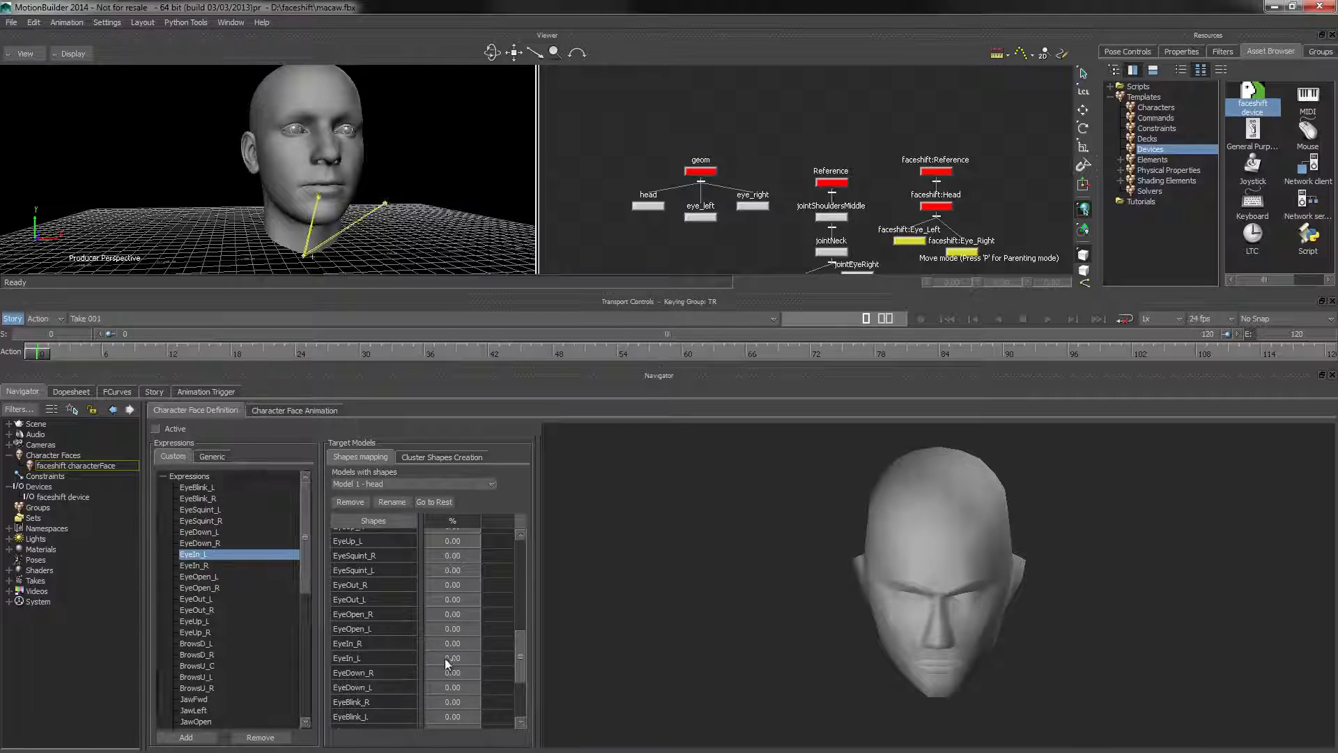
left_click(199, 588)
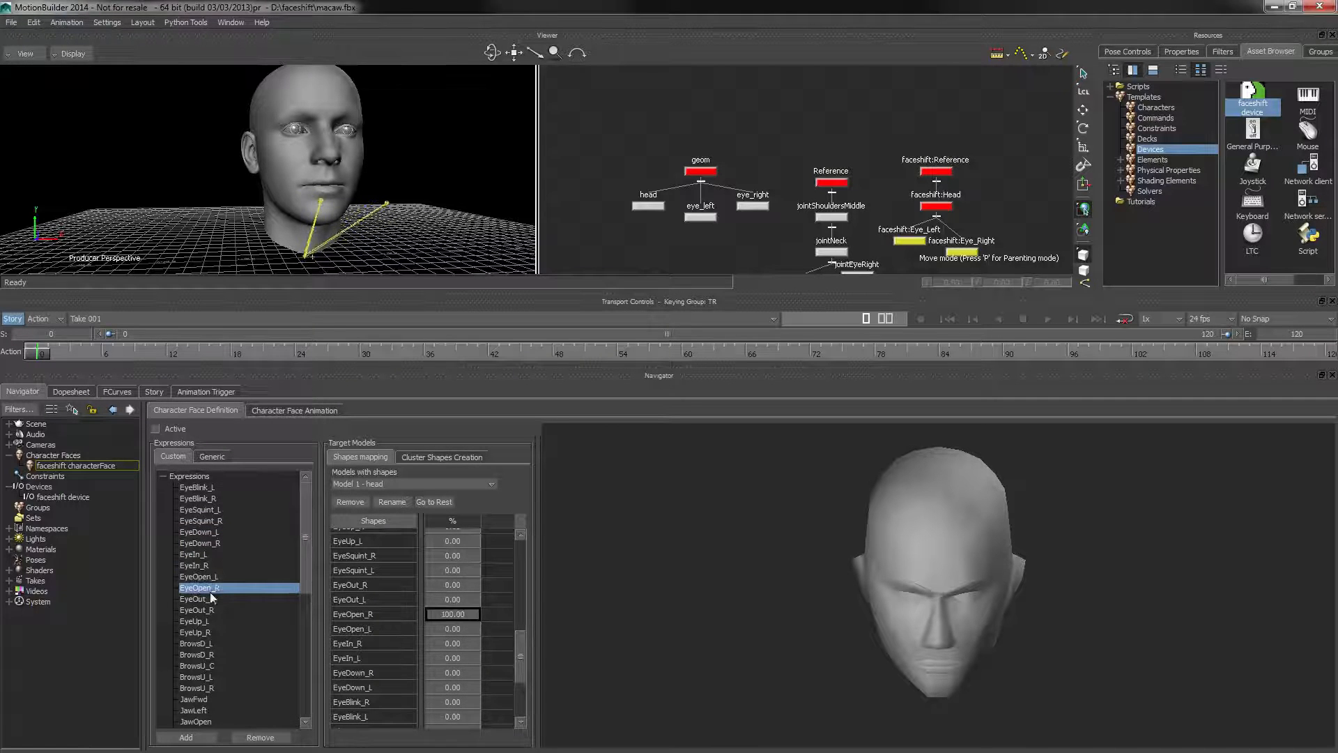
left_click(200, 620)
type("100")
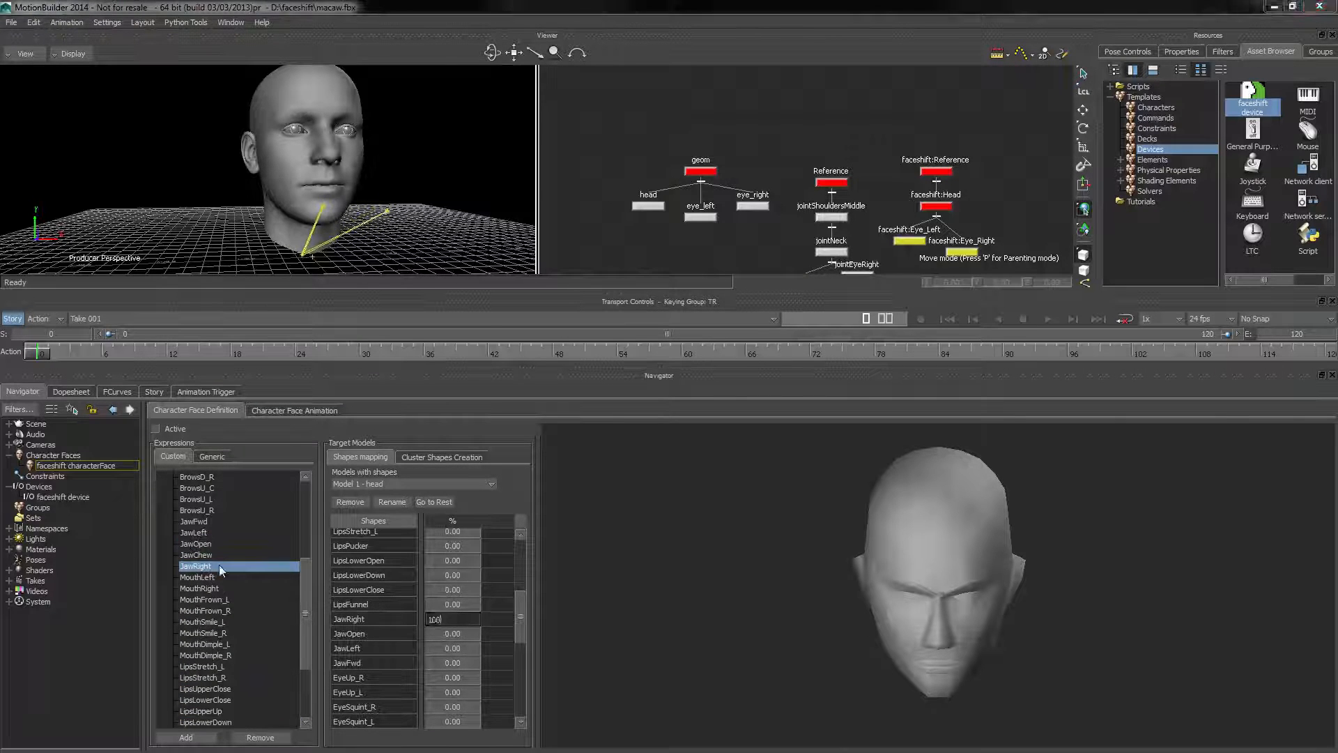
Step: Map JawRight, mouth and lips expressions at 100% and activate the character face
left_click(198, 588)
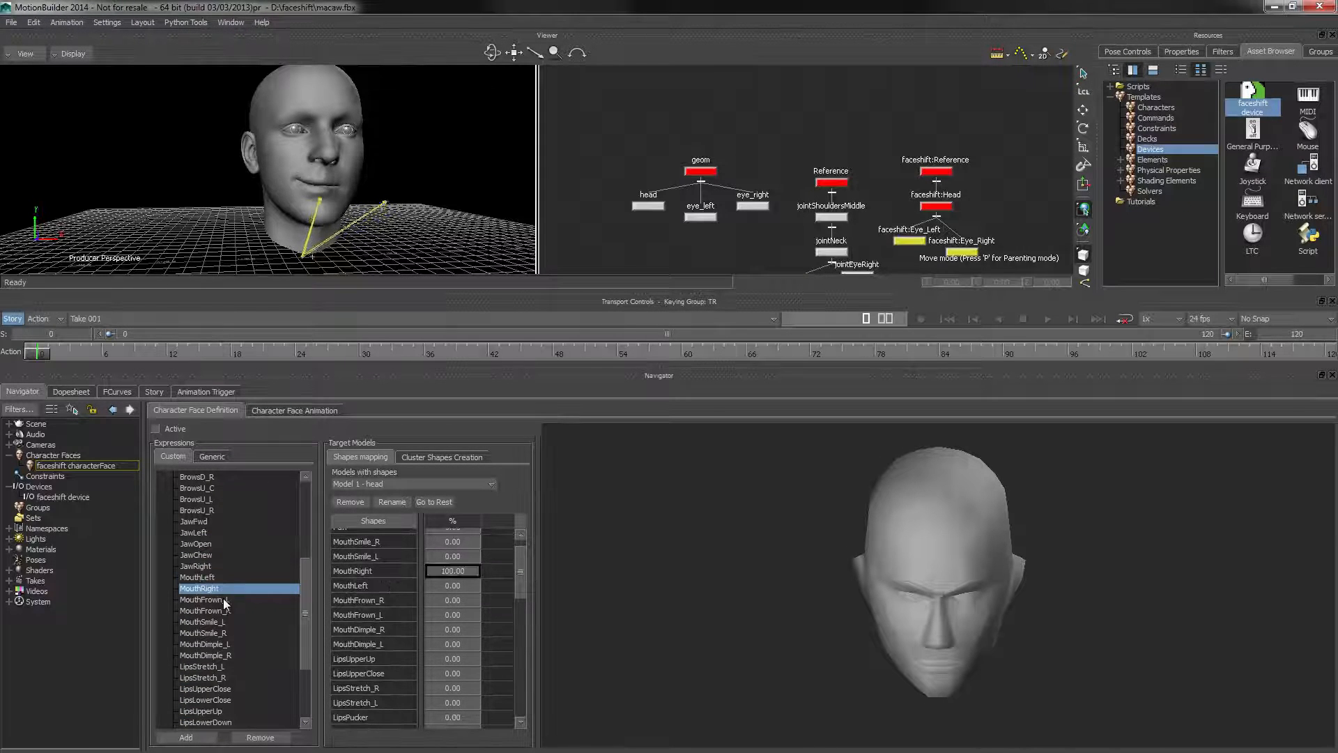
left_click(202, 632)
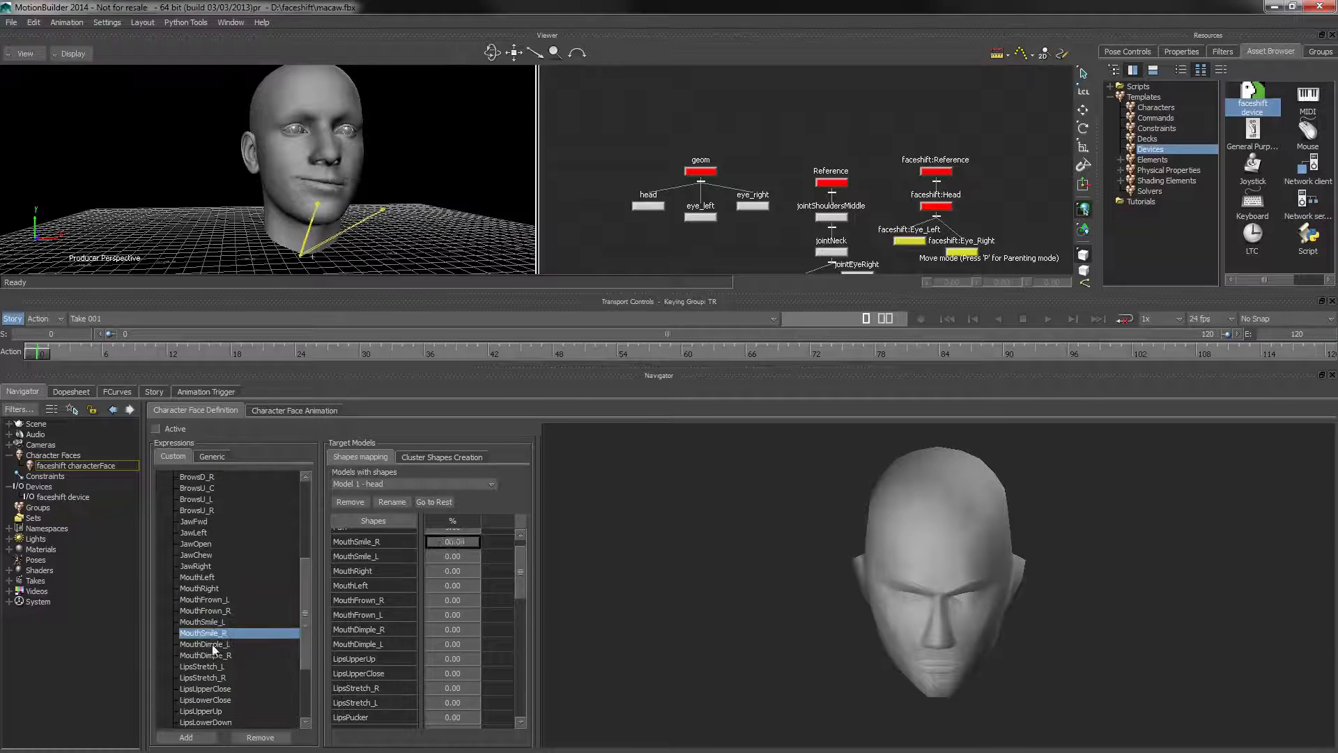
left_click(205, 665)
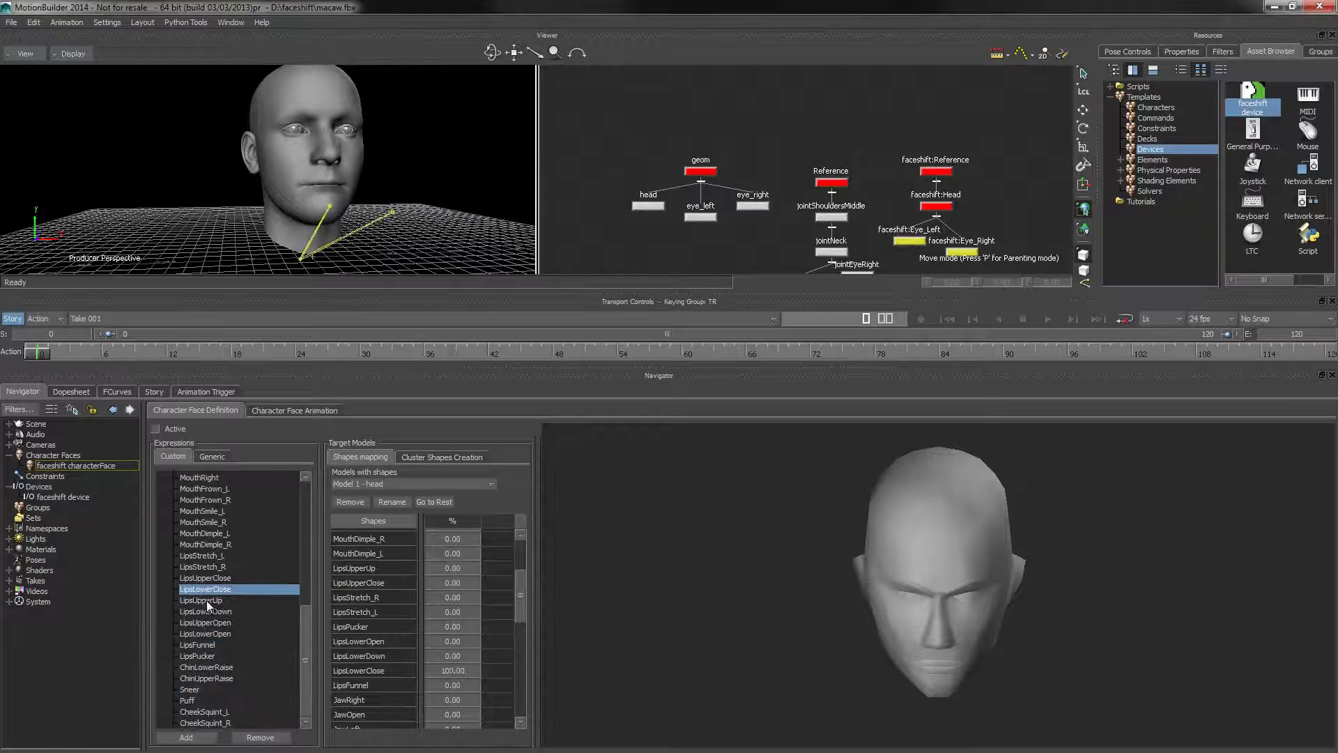
left_click(206, 634)
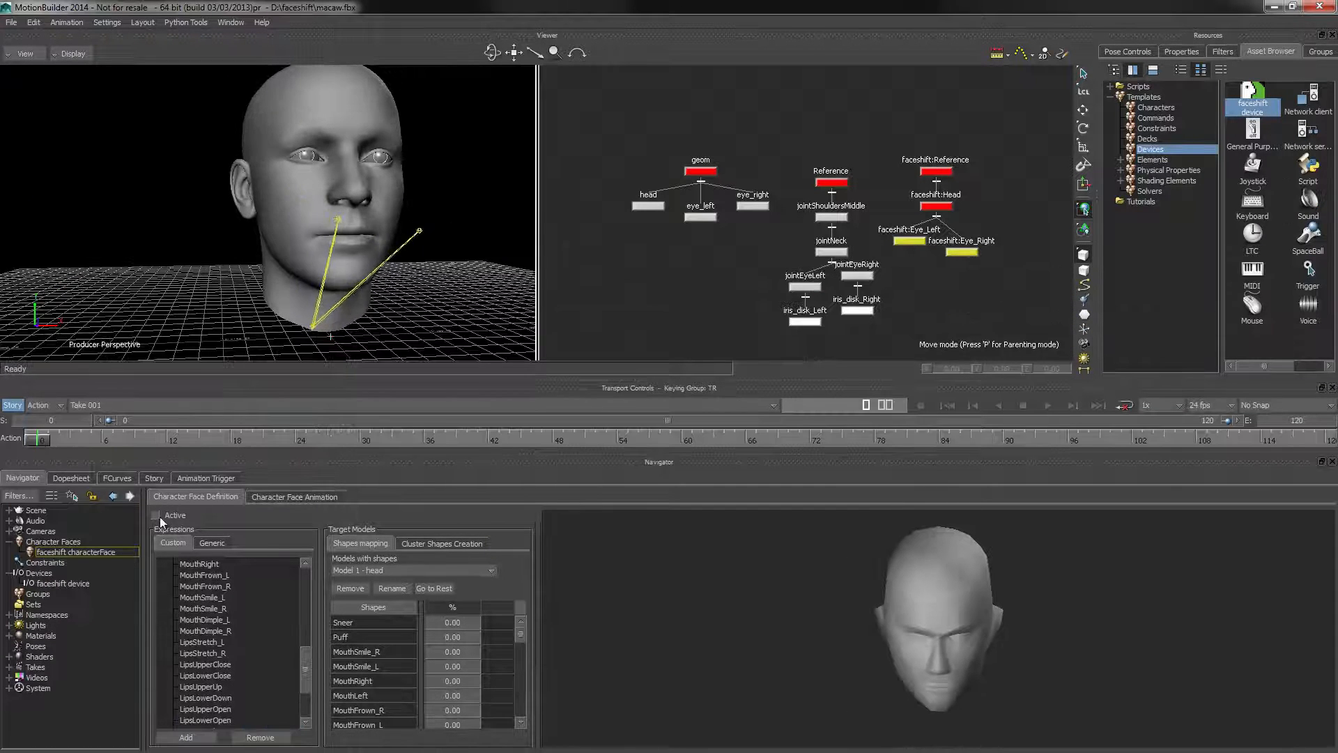
left_click(156, 515)
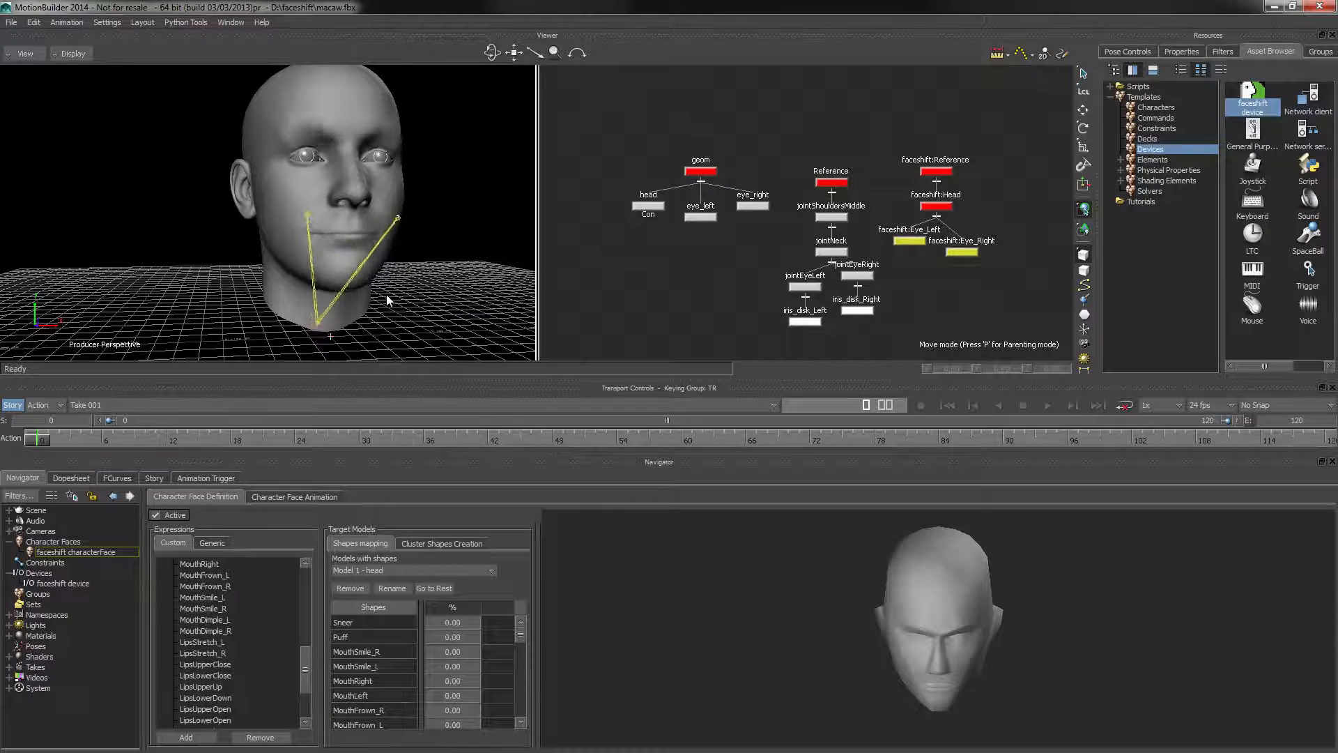